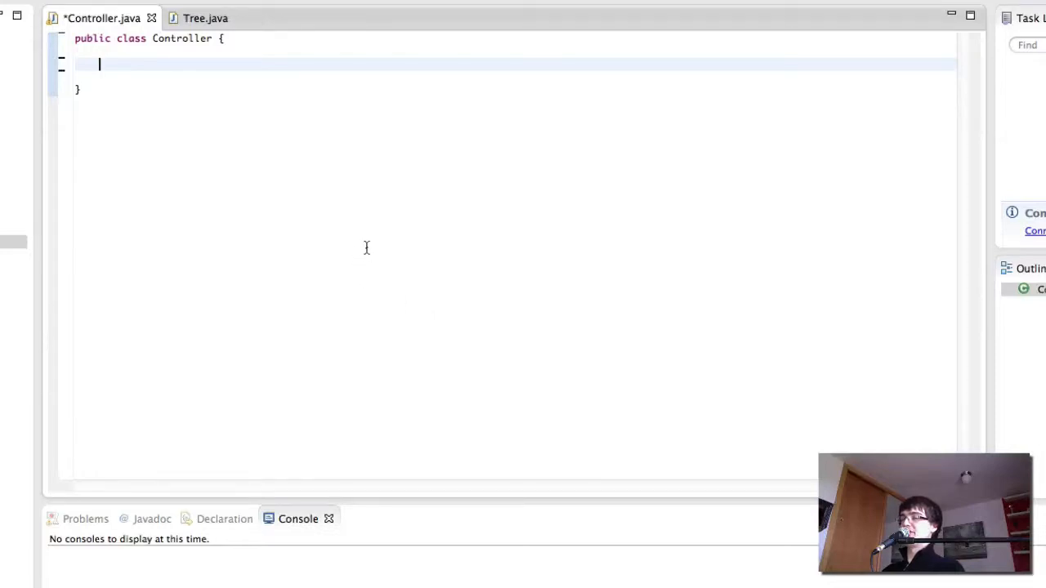
mouse_move(366, 253)
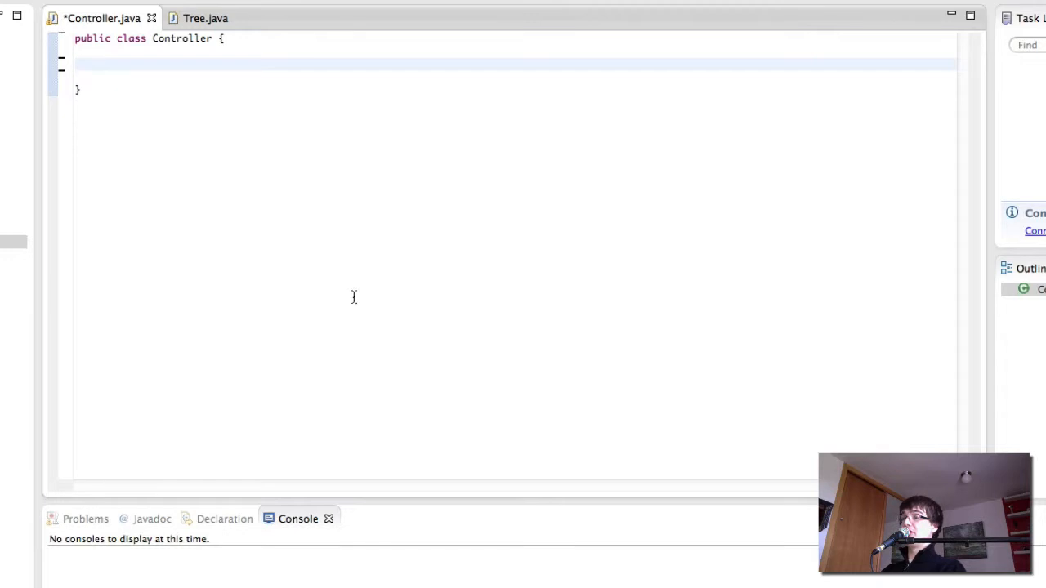
mouse_move(364, 330)
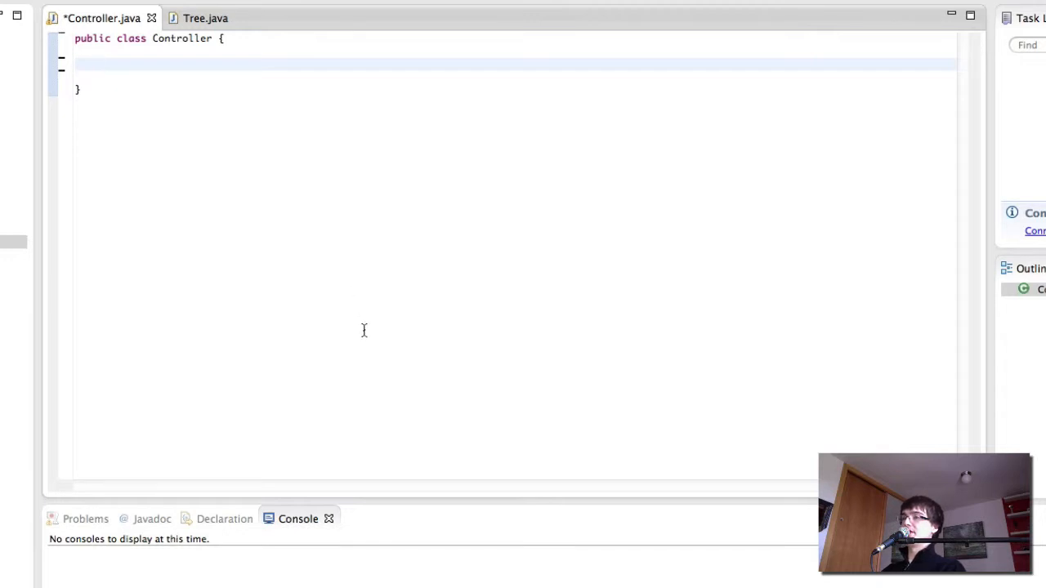
mouse_move(340, 293)
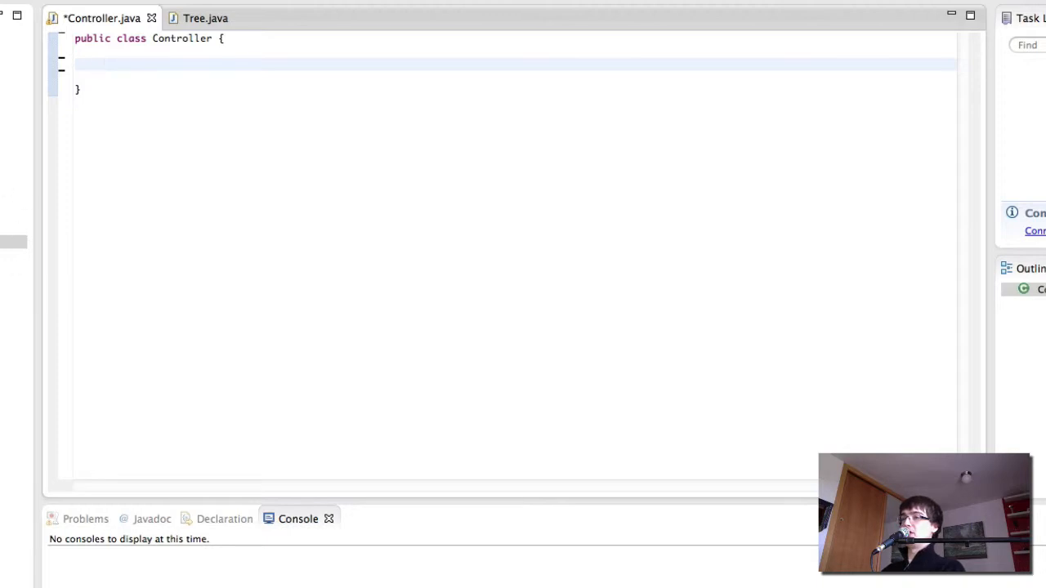
Paste the old queue-based customer menu code into the empty Controller class
click(99, 64)
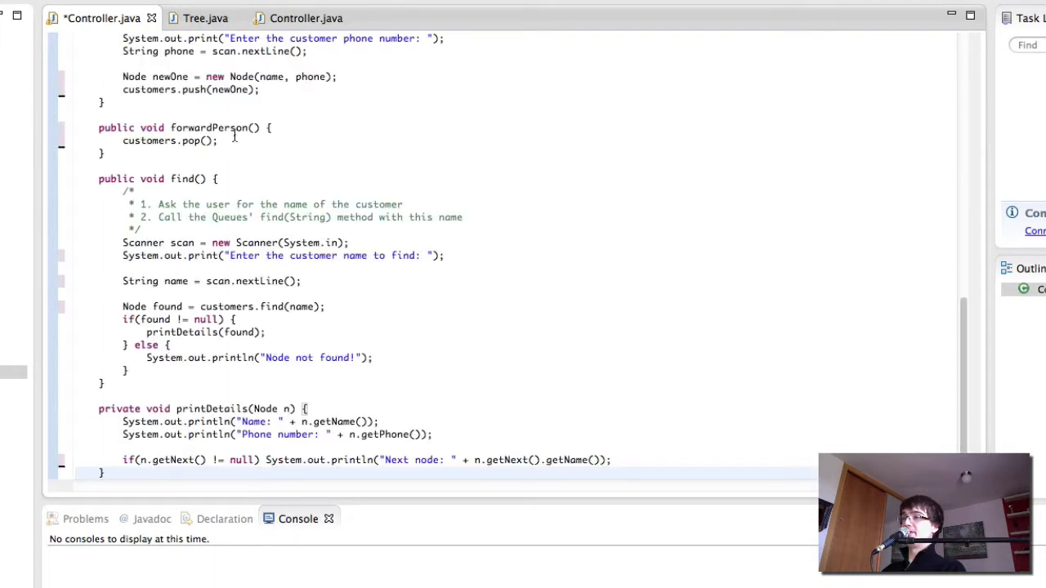
Make the customers field a Tree and turn forwardPerson into delete calling customers.delete(id)
scroll(up, 3)
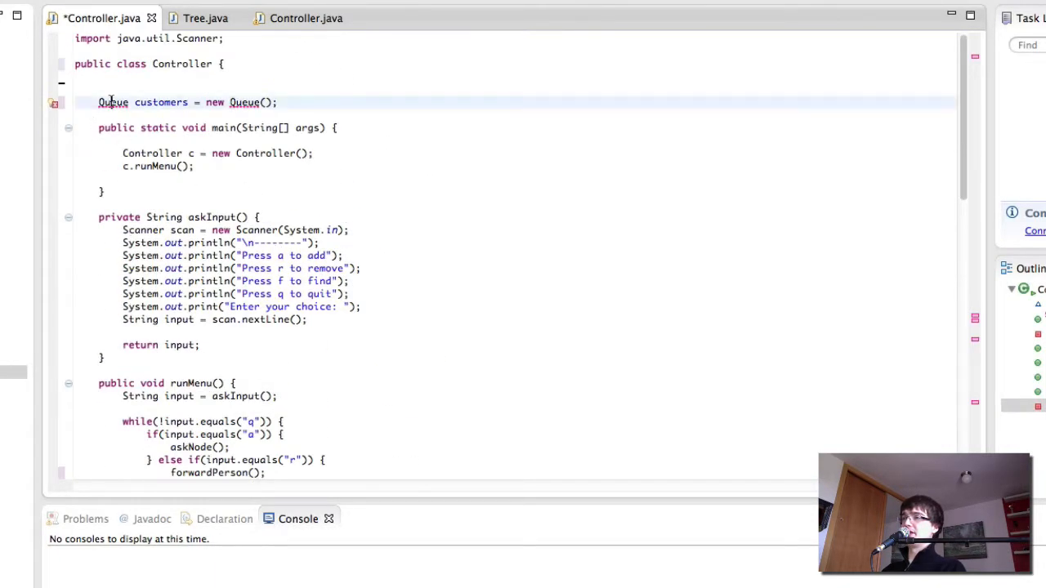
text(Tree)
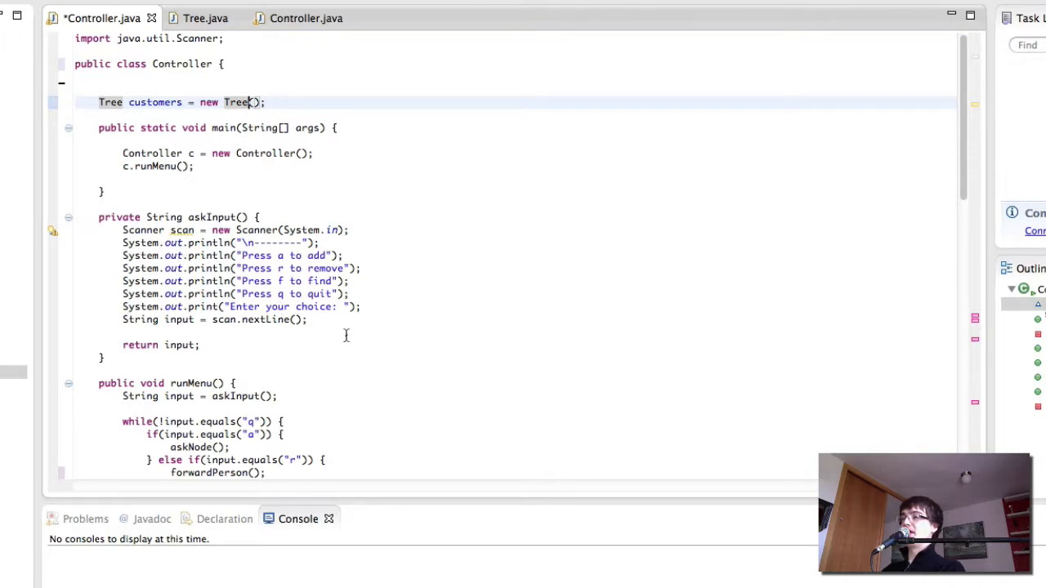
scroll(down, 3)
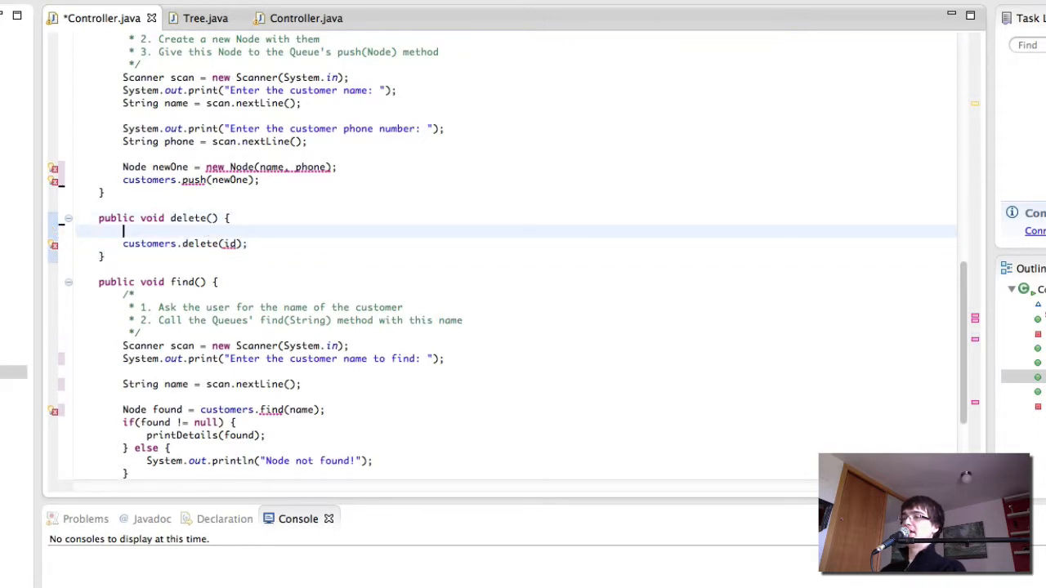
Give delete() a Scanner that prompts for the customer ID and reads int id via scan.nextInt()
text(Scanner)
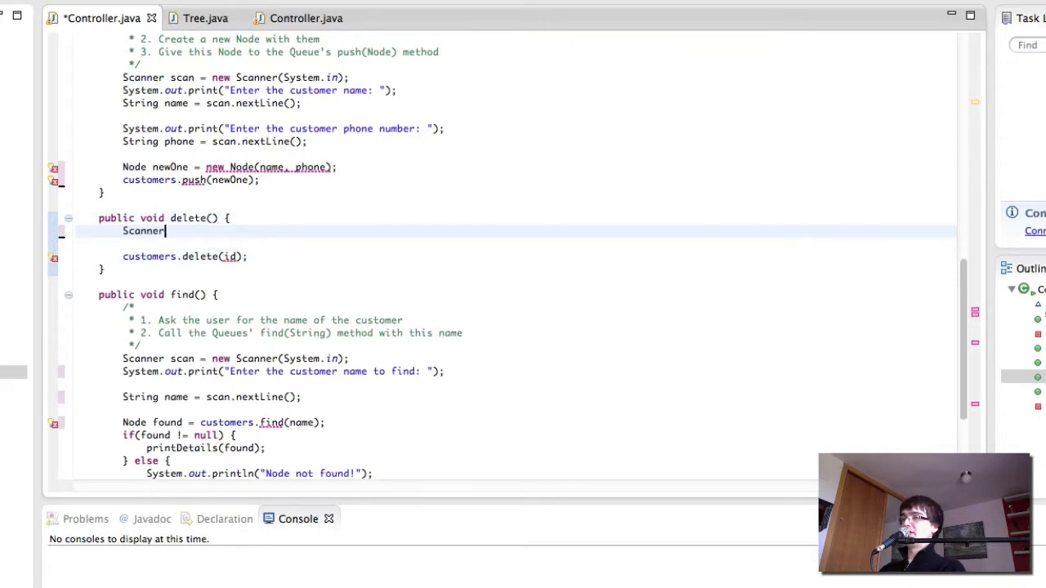
text(scan = new Scanner(System.in);)
text(System.out.print("Enter customer ID to delete: ");)
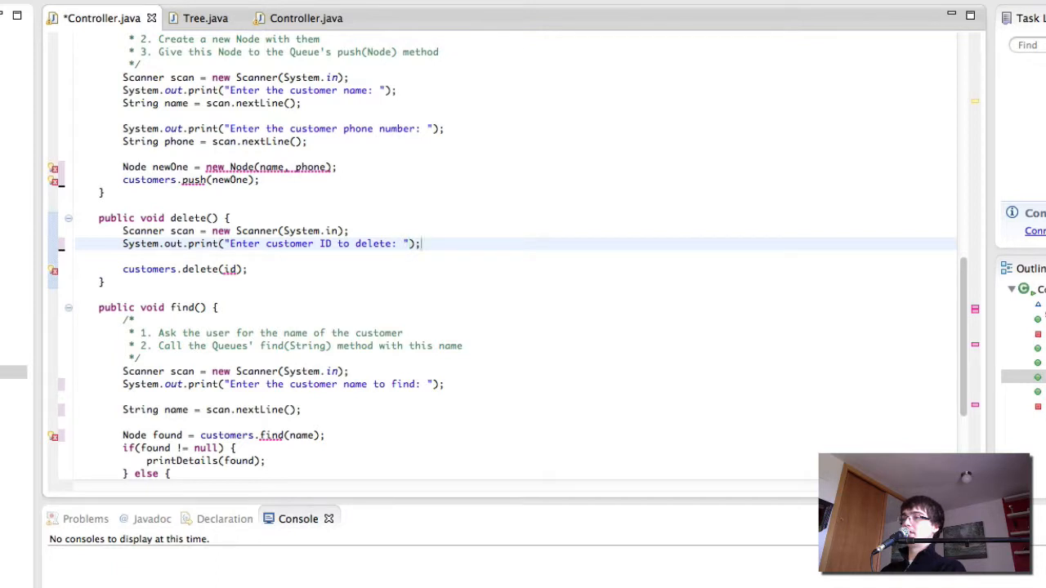
text(int id =)
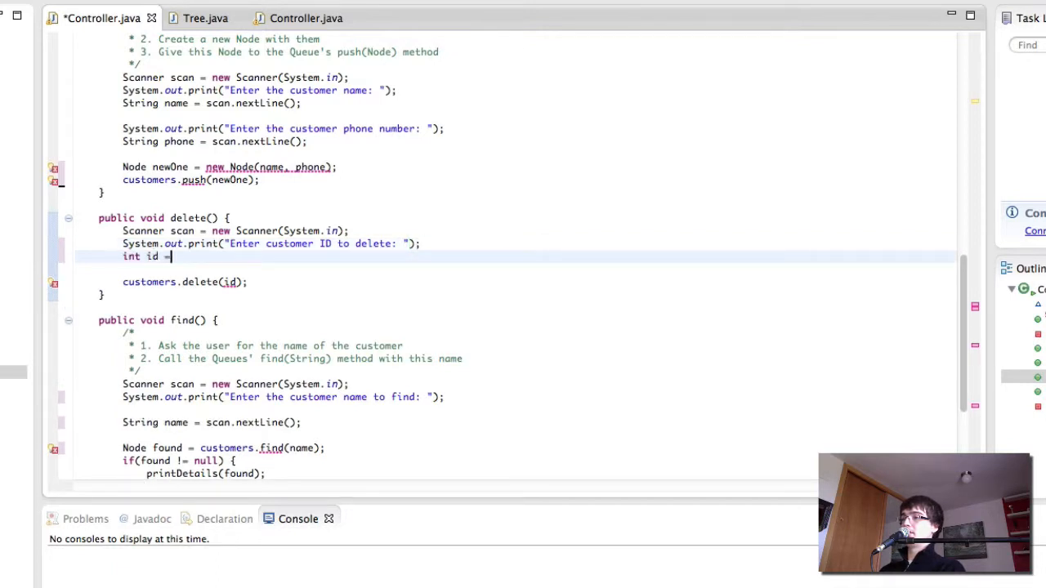
text(scan.nextInt();)
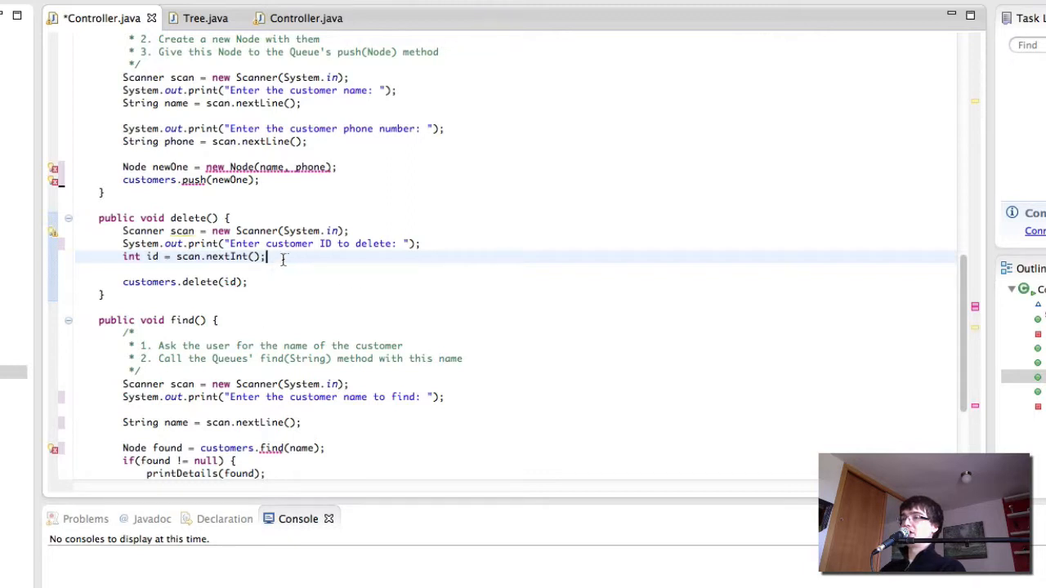
double_click(182, 230)
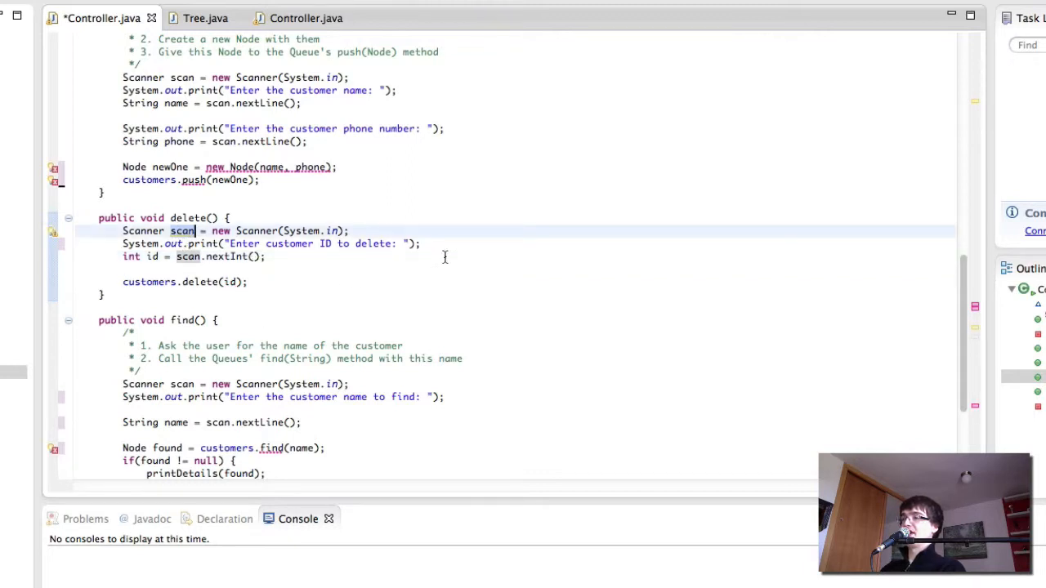
mouse_move(214, 256)
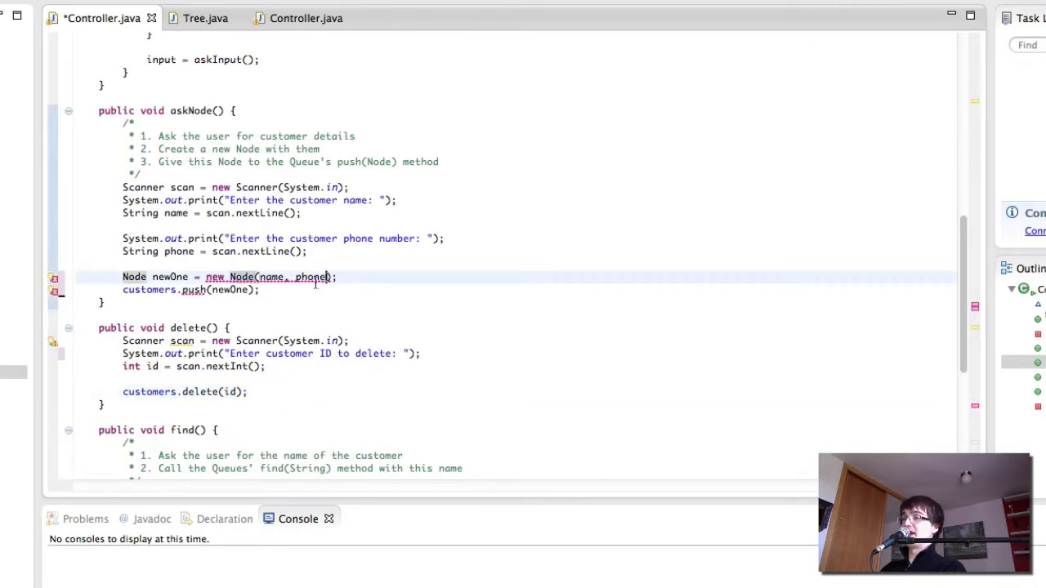
In askNode, read an ID, build new Node(name, phone, id) and add it with addNode
text(, id)
click(192, 289)
text(addNode)
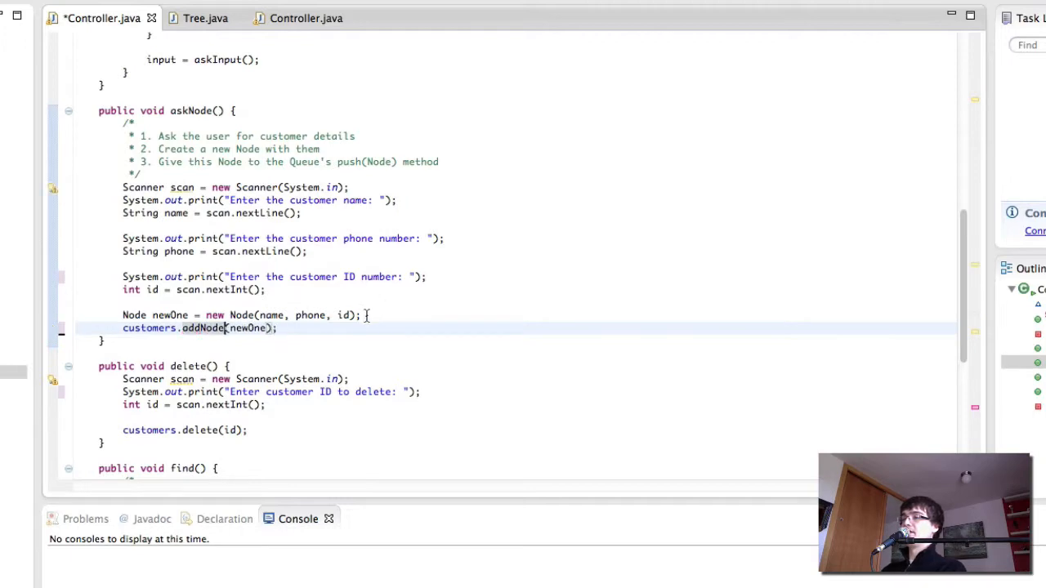
mouse_move(343, 315)
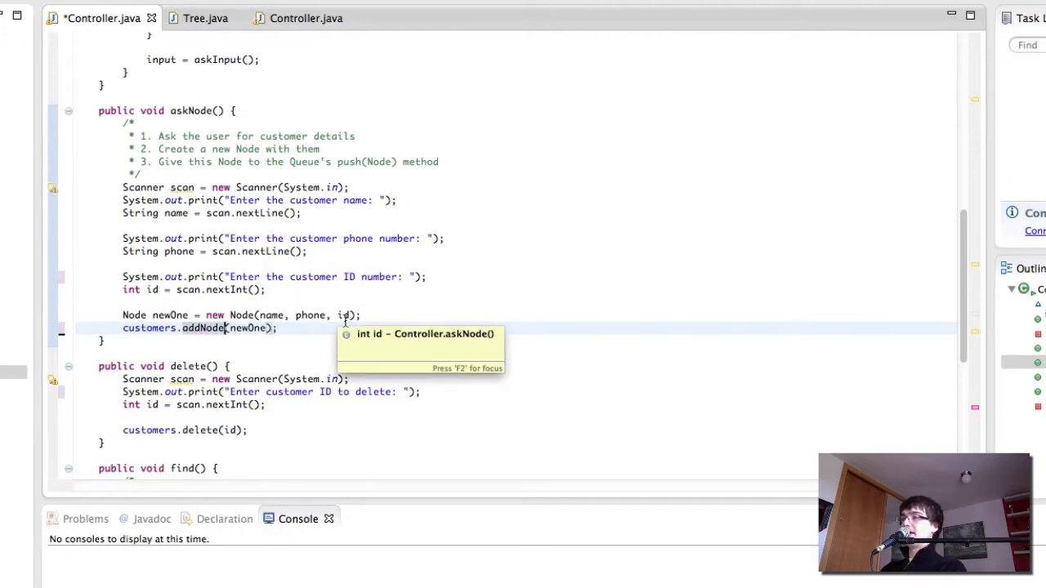
scroll(down, 3)
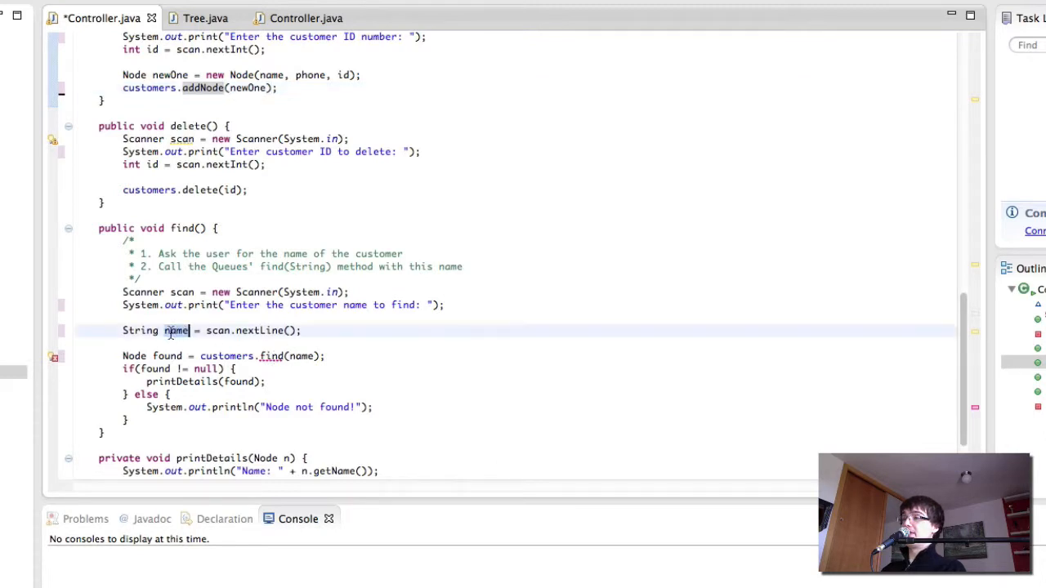
Replace find()'s String name with int id and begin printDetails' left/right child lines
key(Delete)
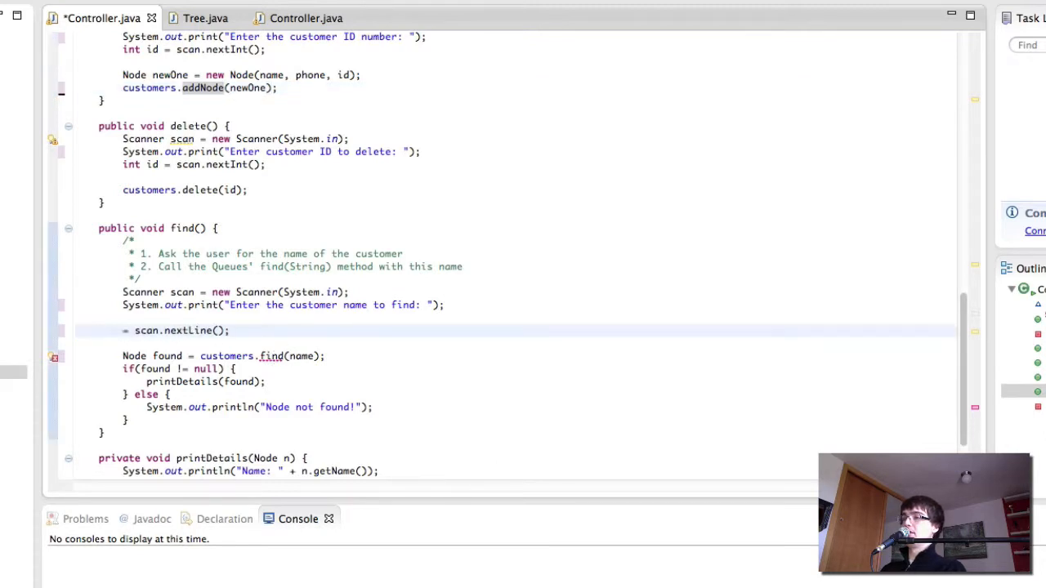
text(int id)
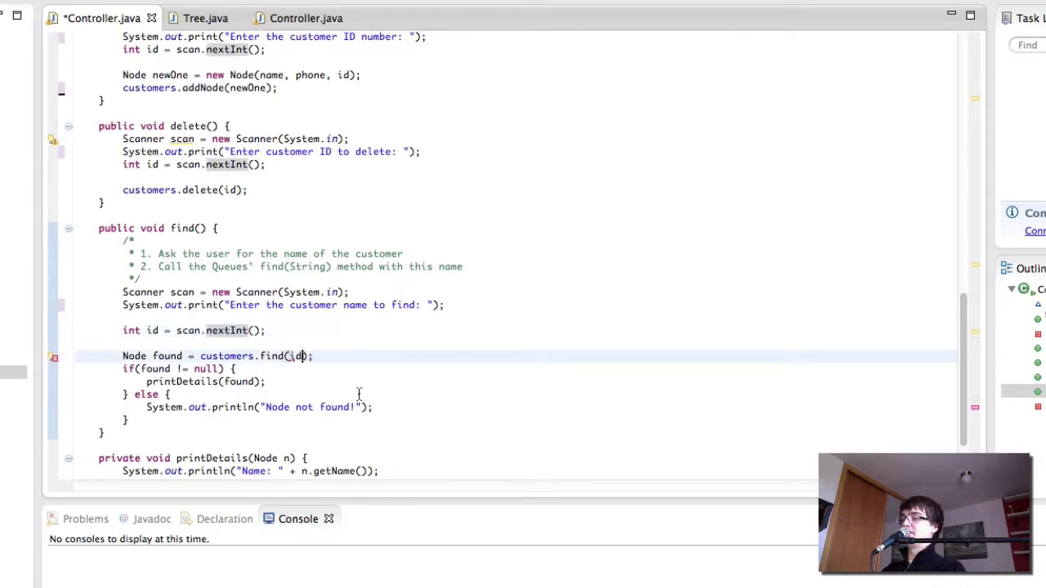
scroll(down, 3)
text(if(n.getRight() != null) System.out.println("Left node: " + n.getLeft().getName());)
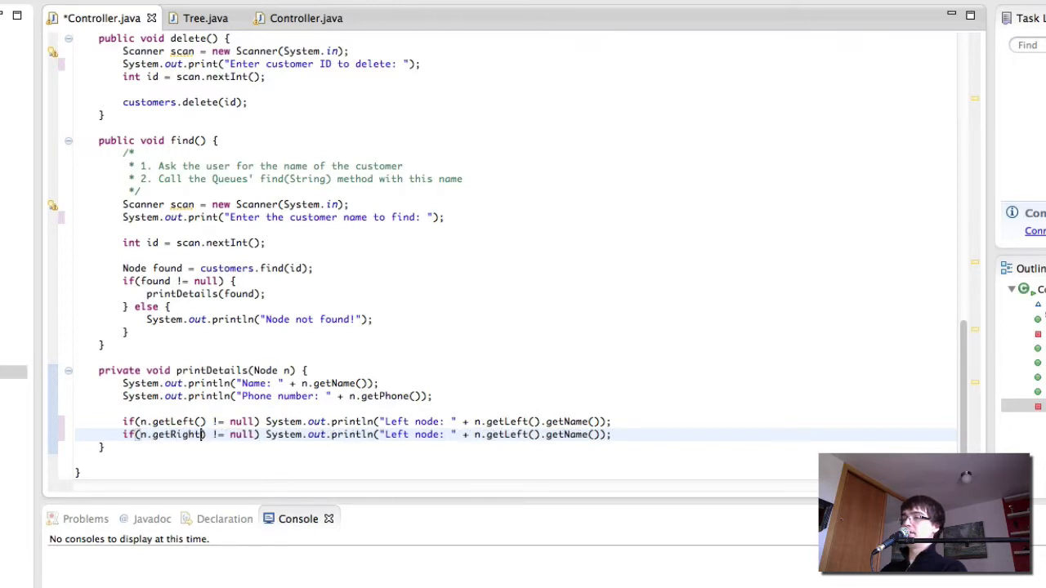
Label the second printDetails line 'Right node:' with getRight(), add ' ID: ' to both, and save
double_click(395, 434)
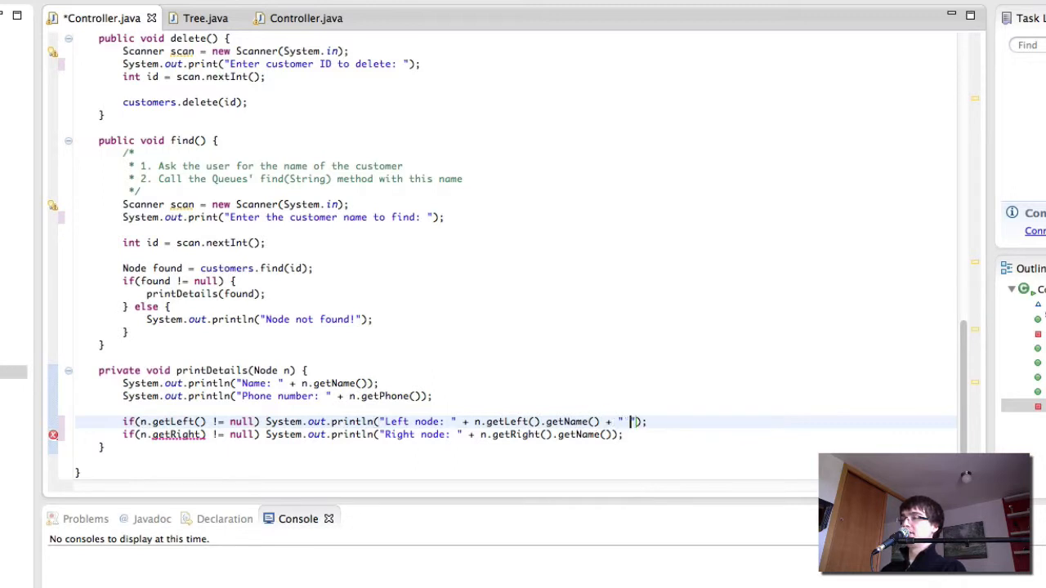
text(IDL)
click(373, 435)
text( + " ID: " )
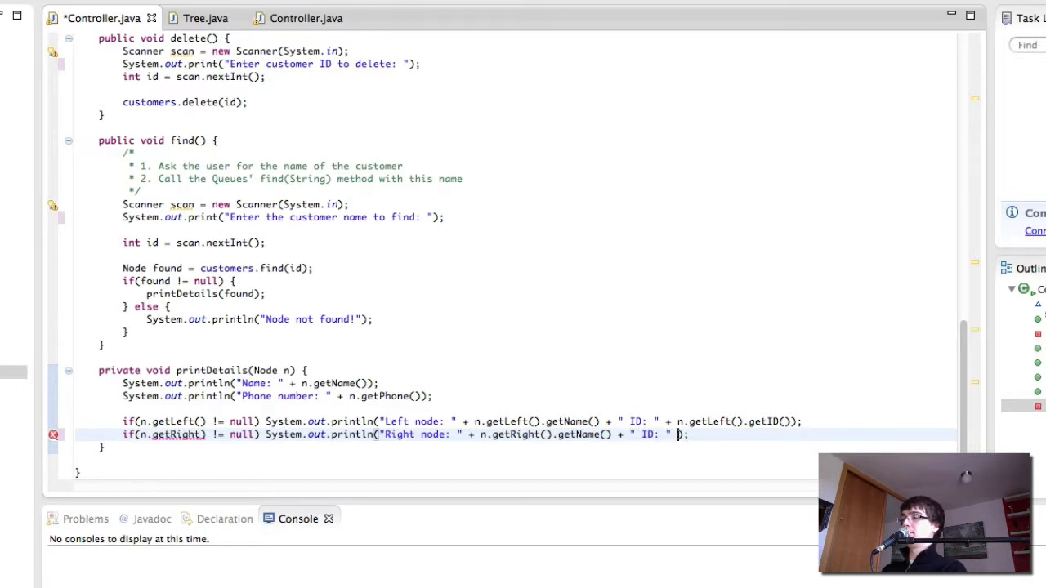
text(n.getRight().getID()
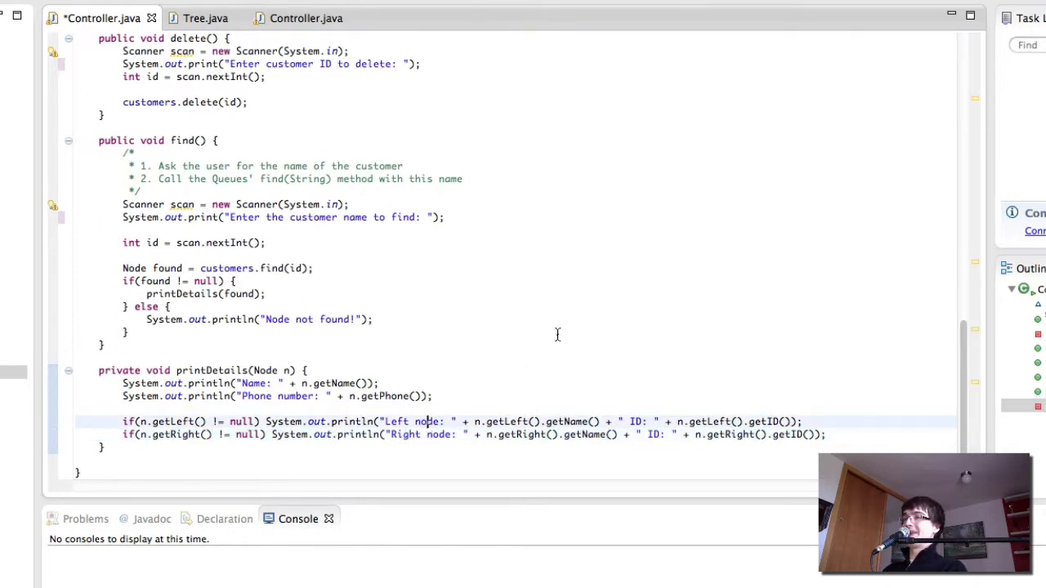
key(ctrl+s)
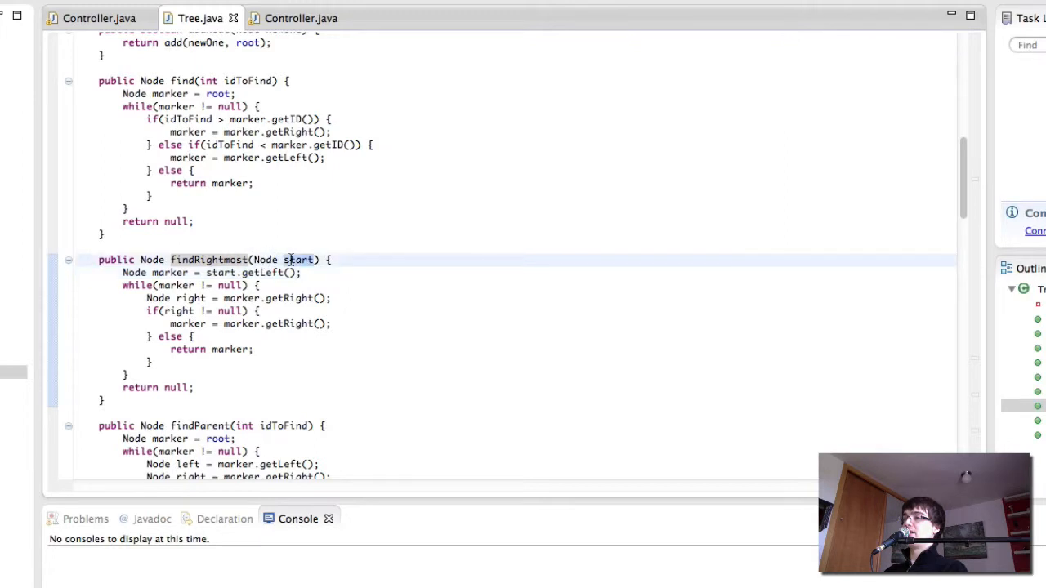
mouse_move(220, 272)
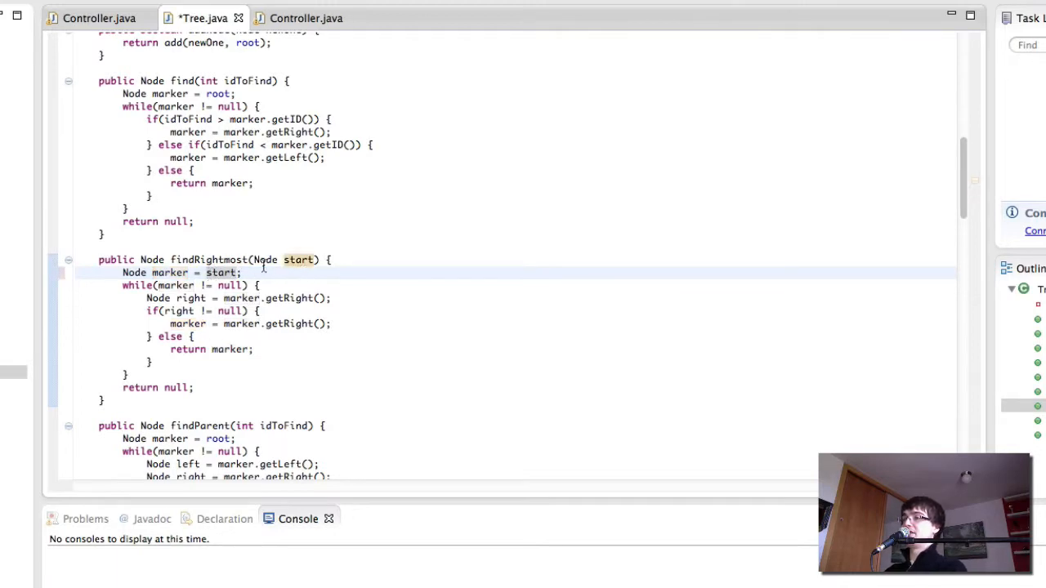
Start findRightmost's search at start itself and review delete's two-children case
scroll(down, 3)
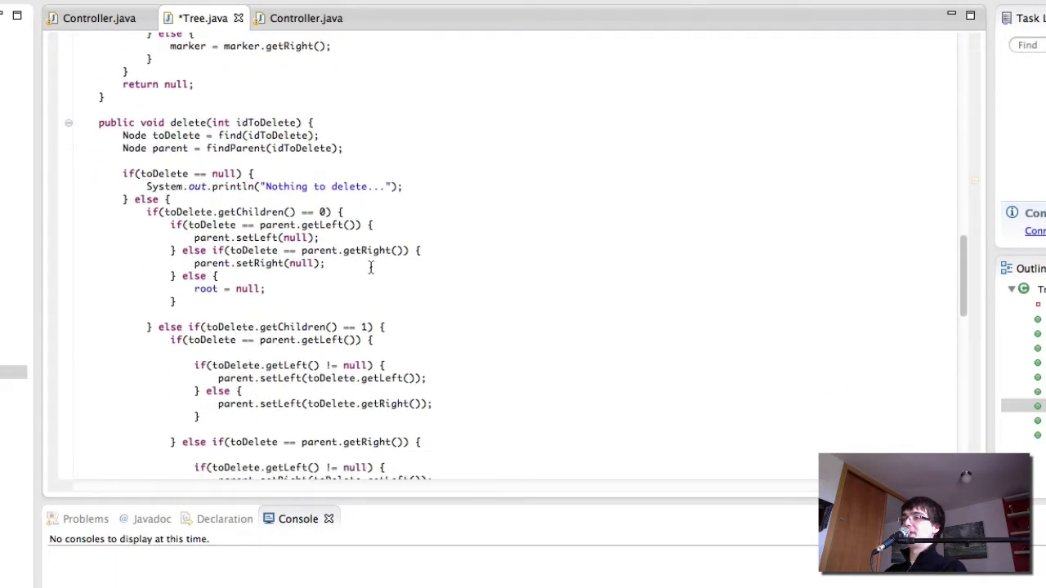
scroll(down, 3)
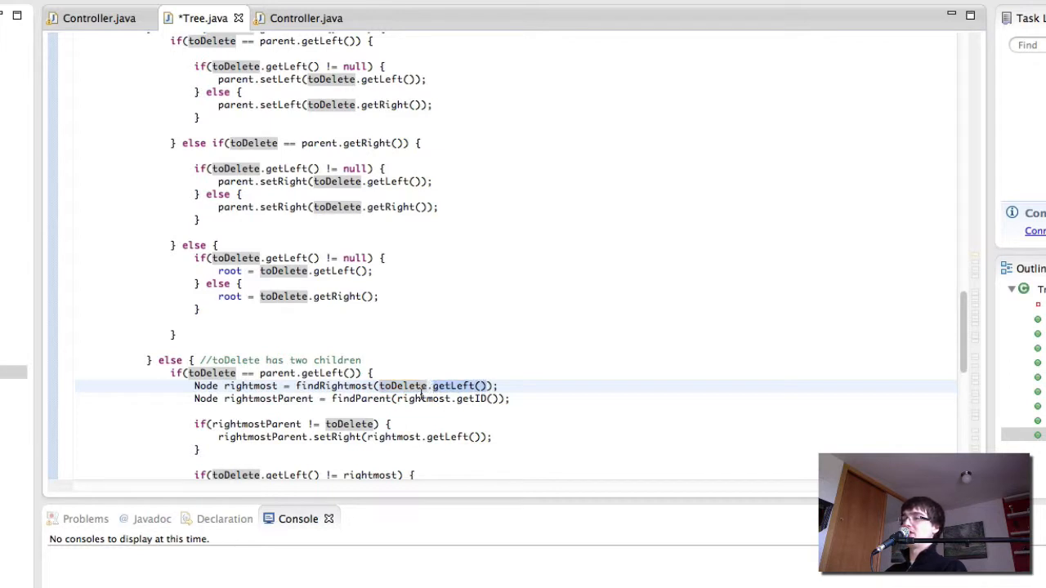
mouse_move(433, 386)
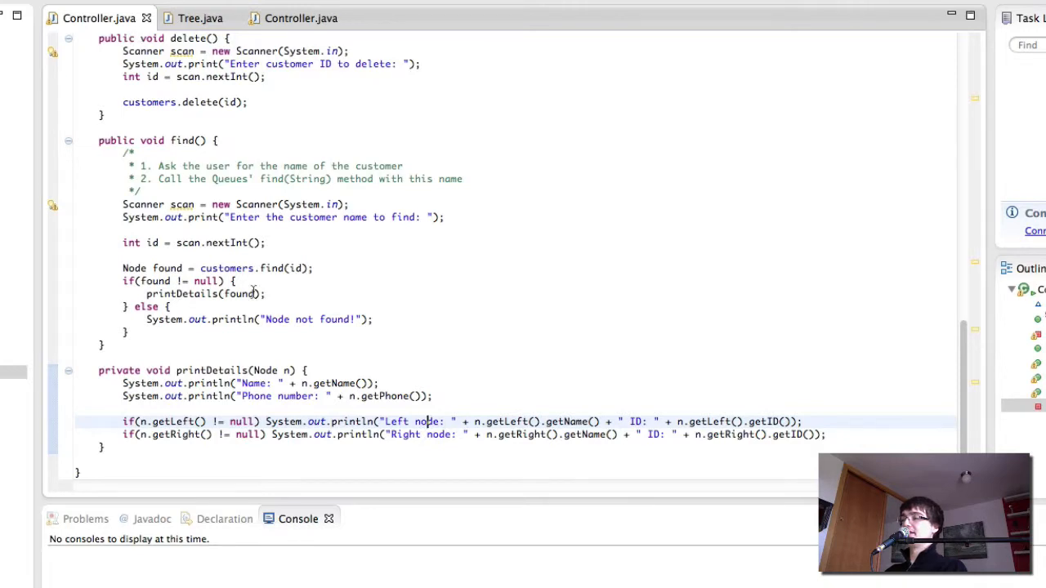
mouse_move(442, 229)
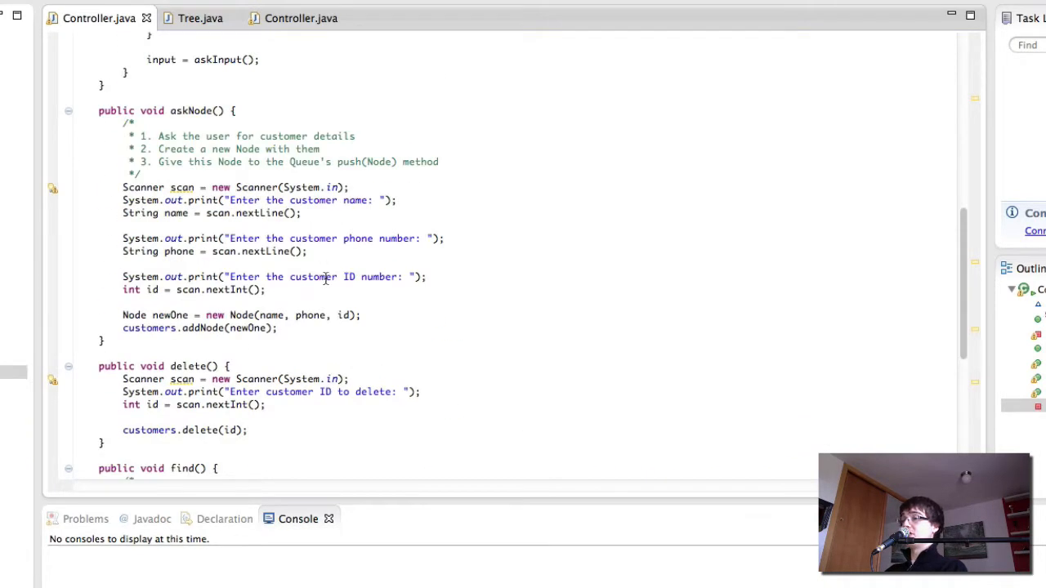
mouse_move(276, 131)
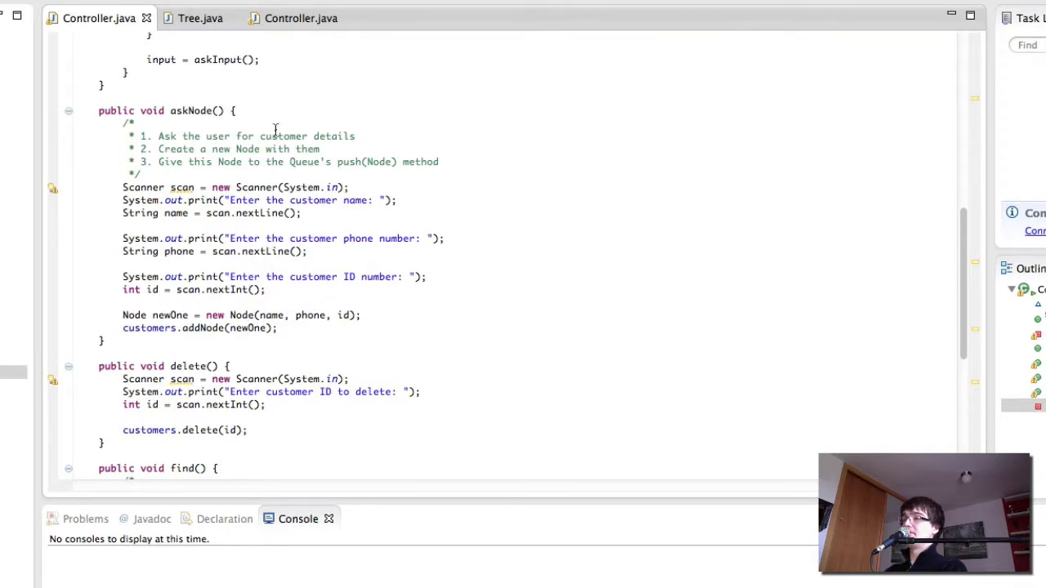
Read through Tree.java's recursive add(Node newOne, Node parent) method and its left/right branches
click(200, 18)
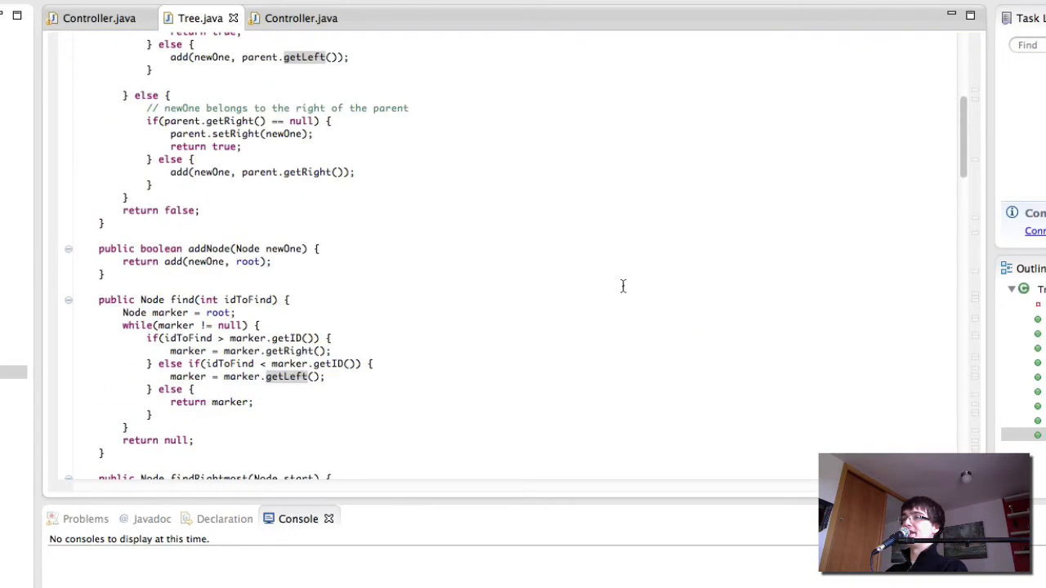
scroll(up, 3)
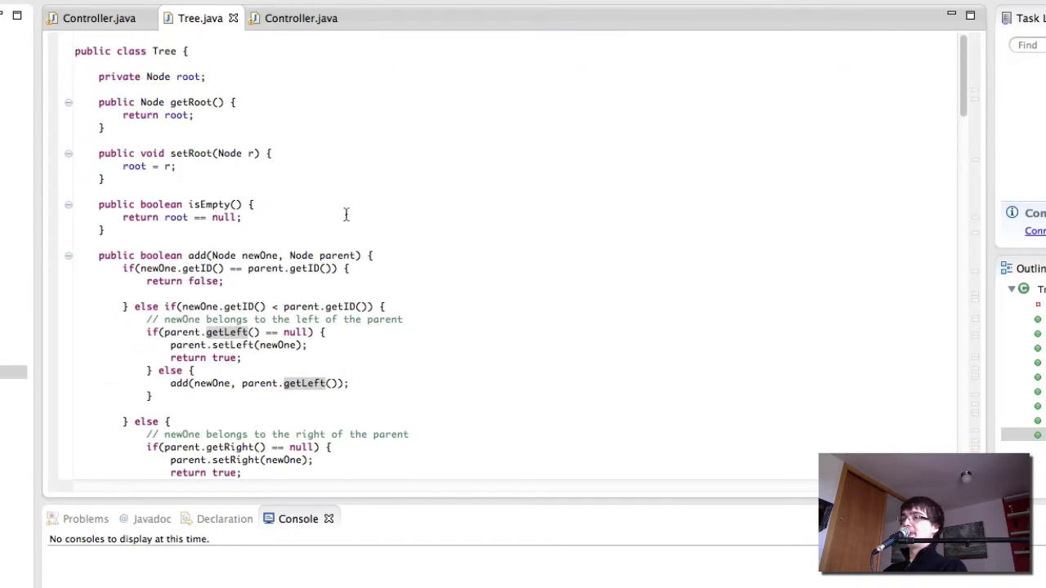
mouse_move(205, 82)
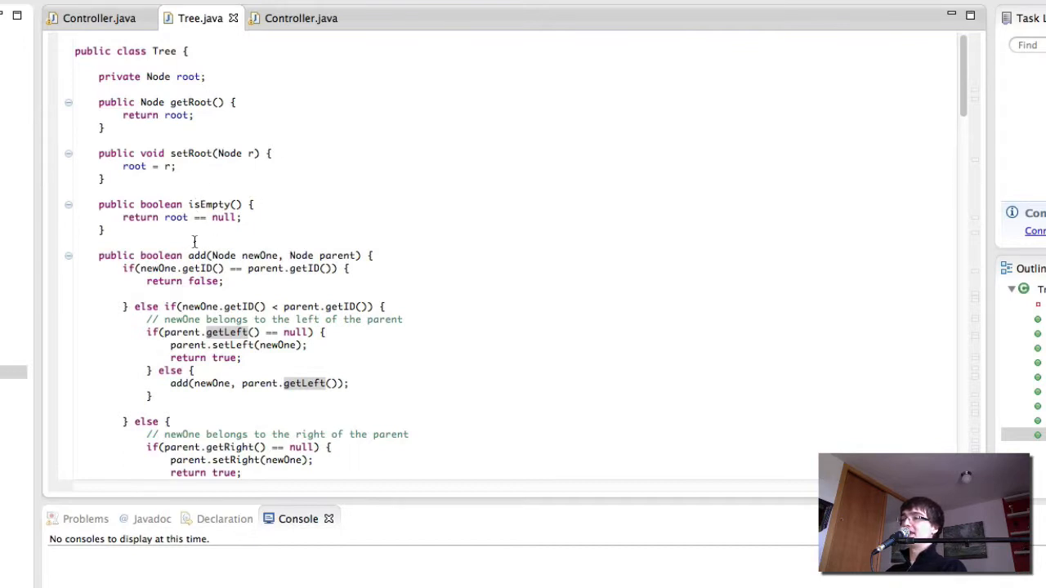
click(202, 255)
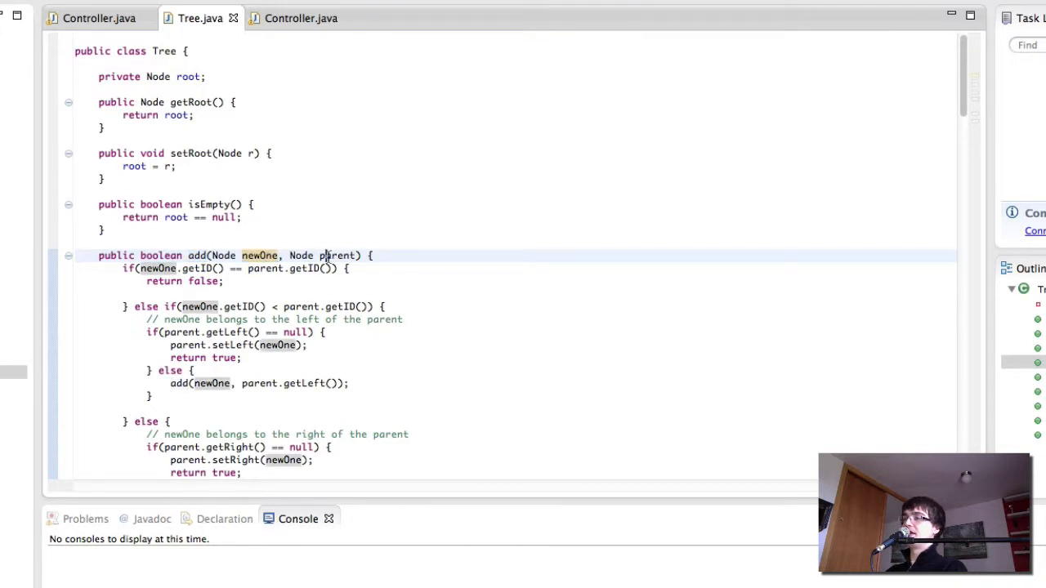
scroll(down, 3)
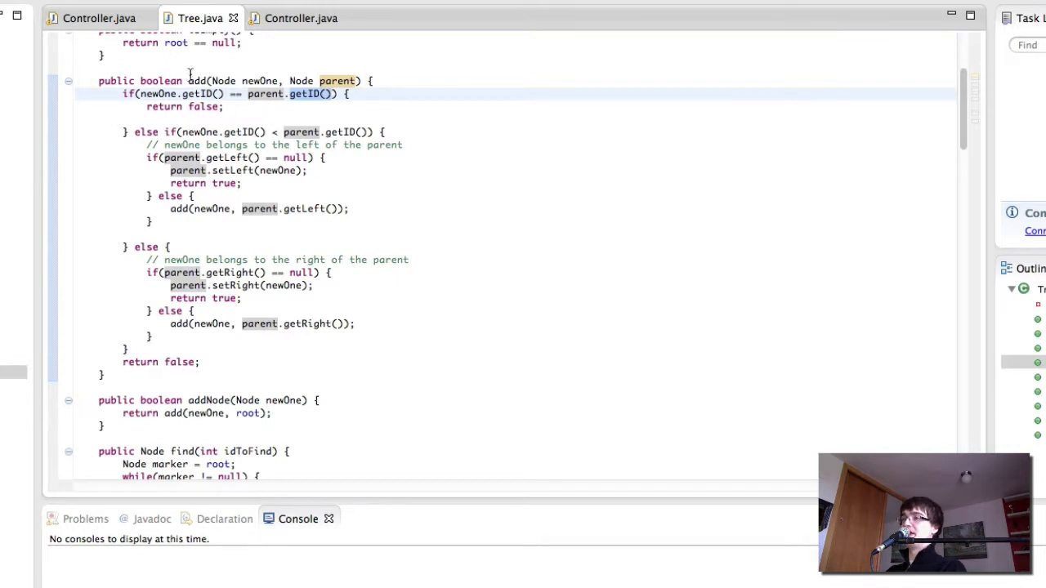
In askNode, call customers.setRoot(newOne) if customers.isEmpty(), otherwise customers.addNode(newOne)
click(98, 18)
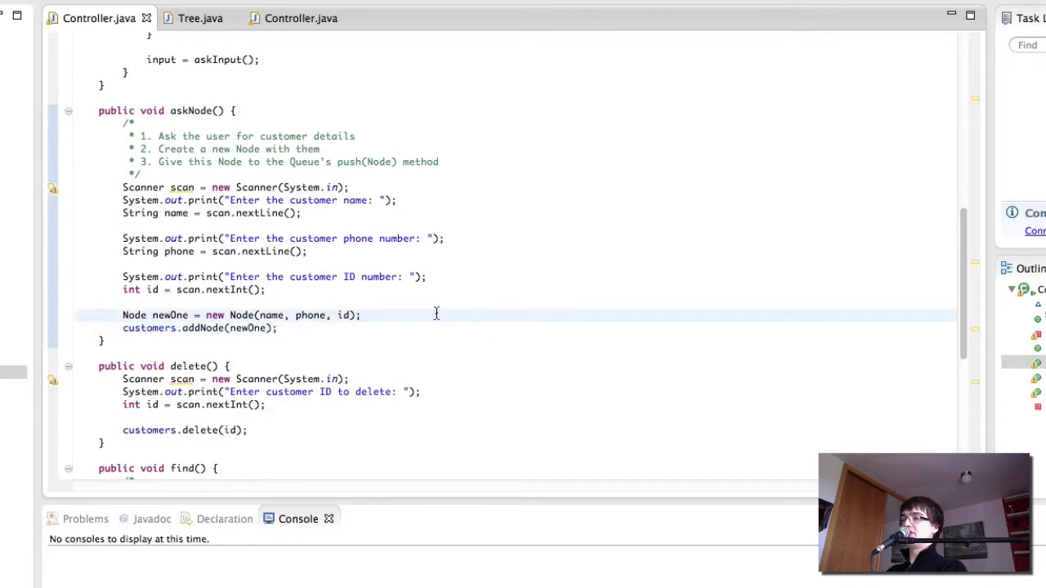
text(if(customers.isEmpty()) {)
text(customers.setRoot(newOne);)
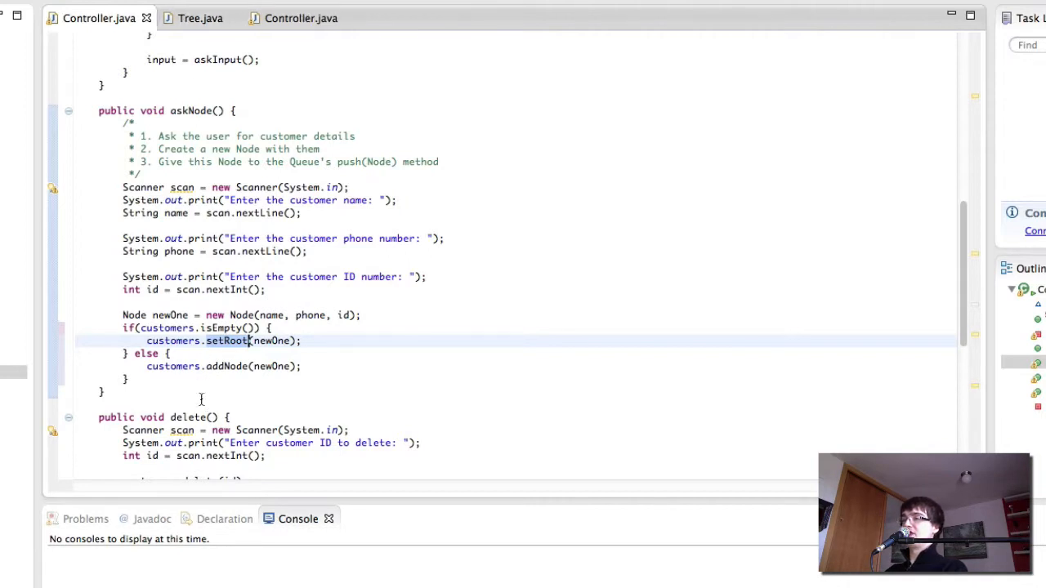
click(200, 18)
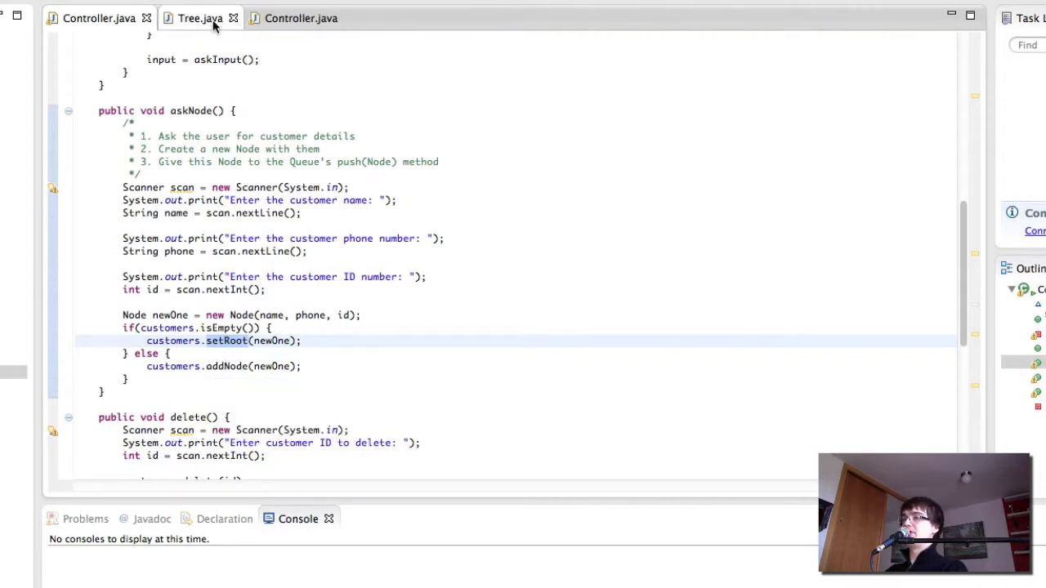
click(200, 18)
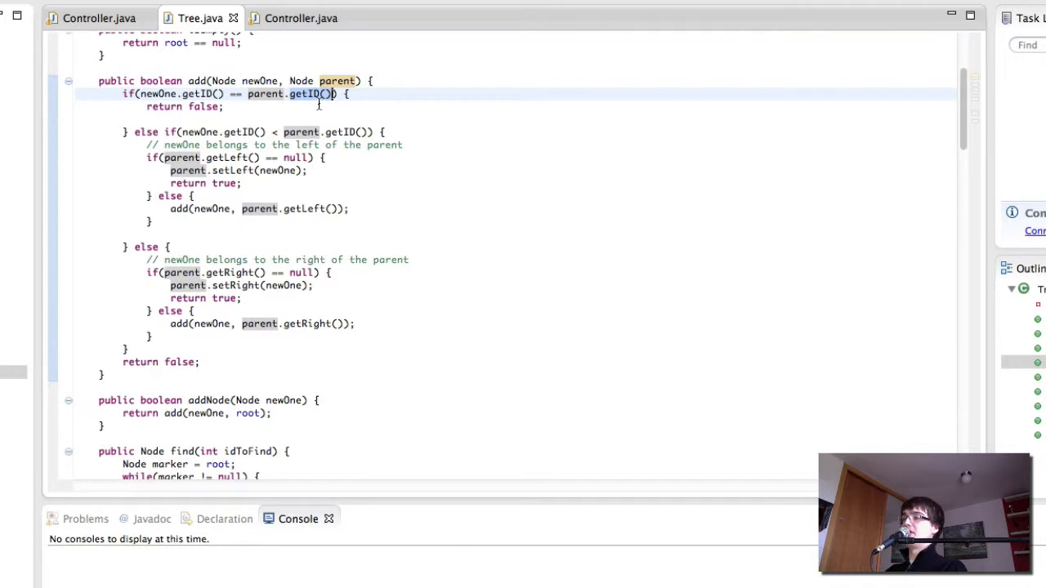
click(99, 18)
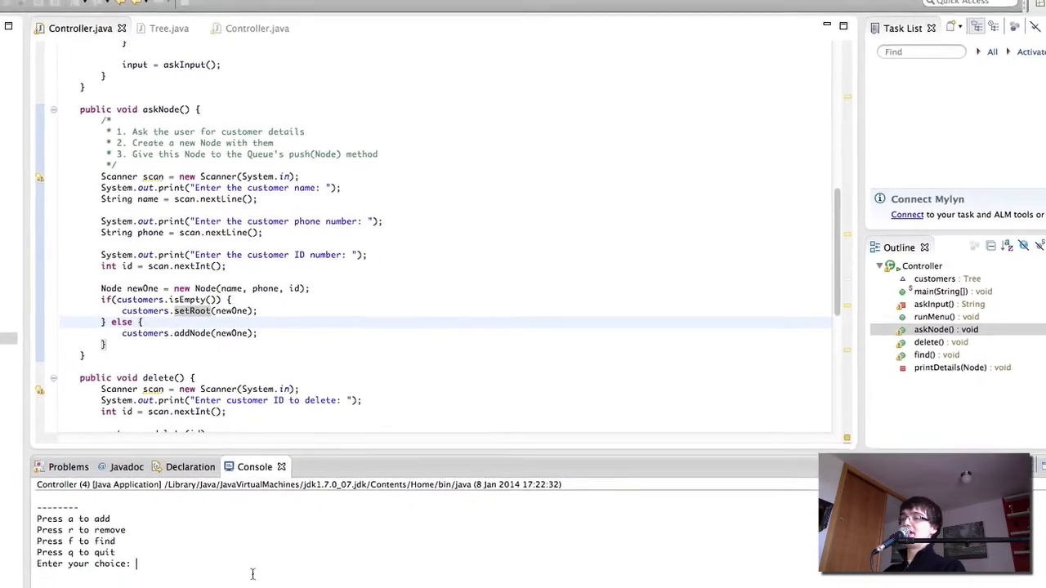
Add customers such as Jos with option a, then find customer 3
text(a)
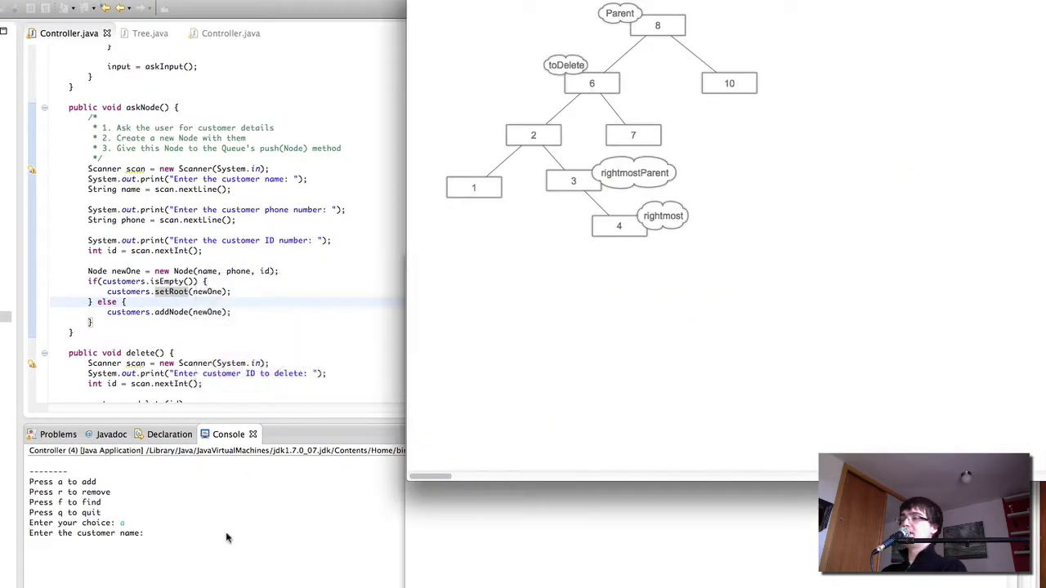
mouse_move(670, 78)
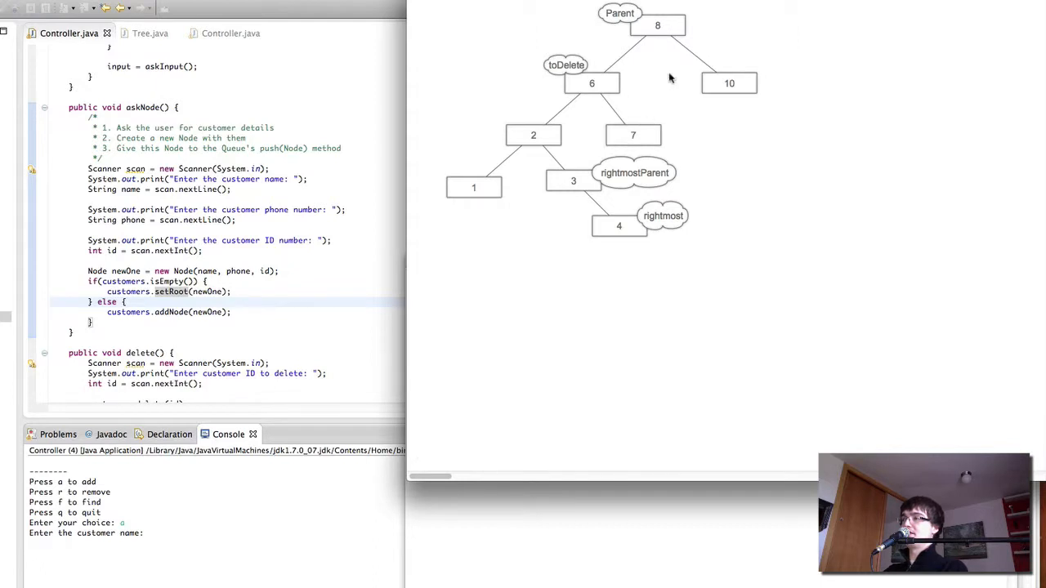
mouse_move(256, 362)
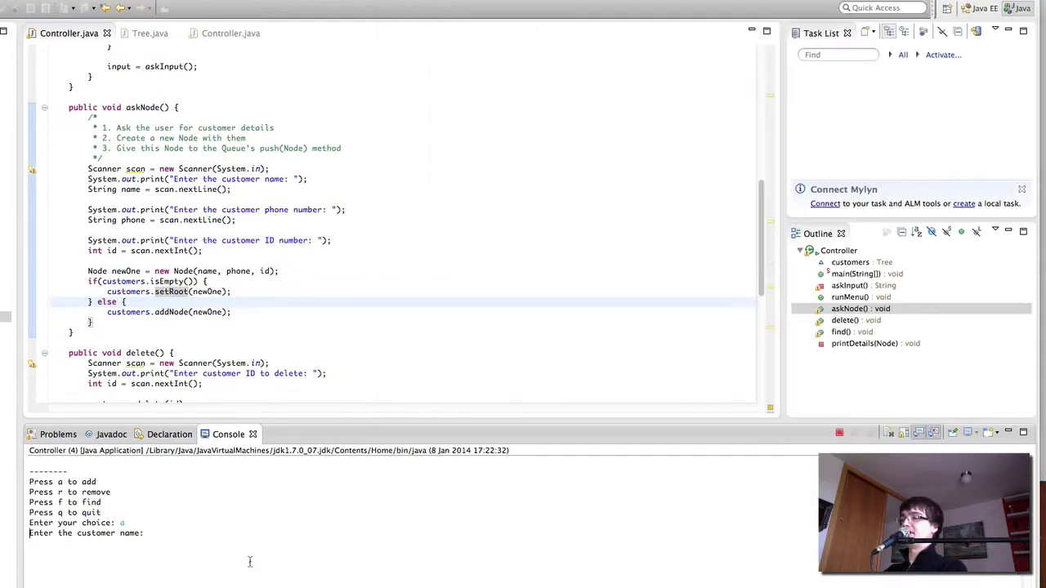
text(Jos)
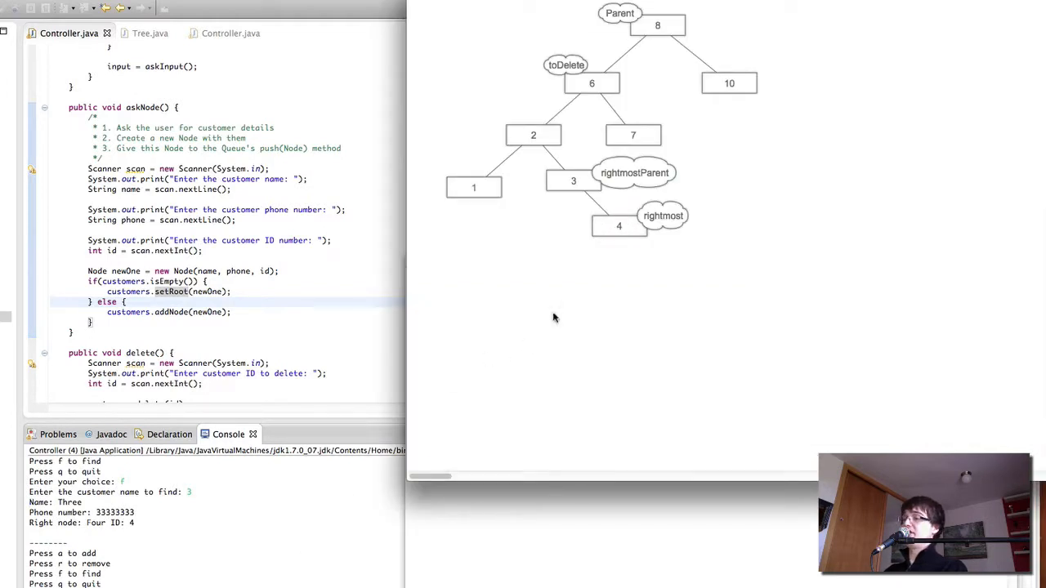
mouse_move(554, 318)
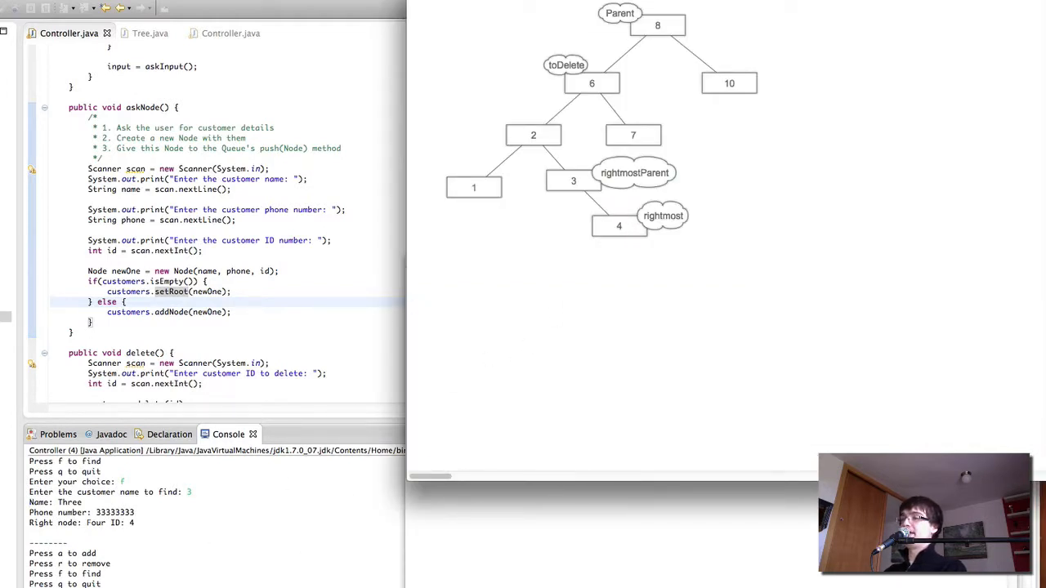
Remove customer 6 via the console menu and find 4, showing children Hillary and Sven
click(591, 82)
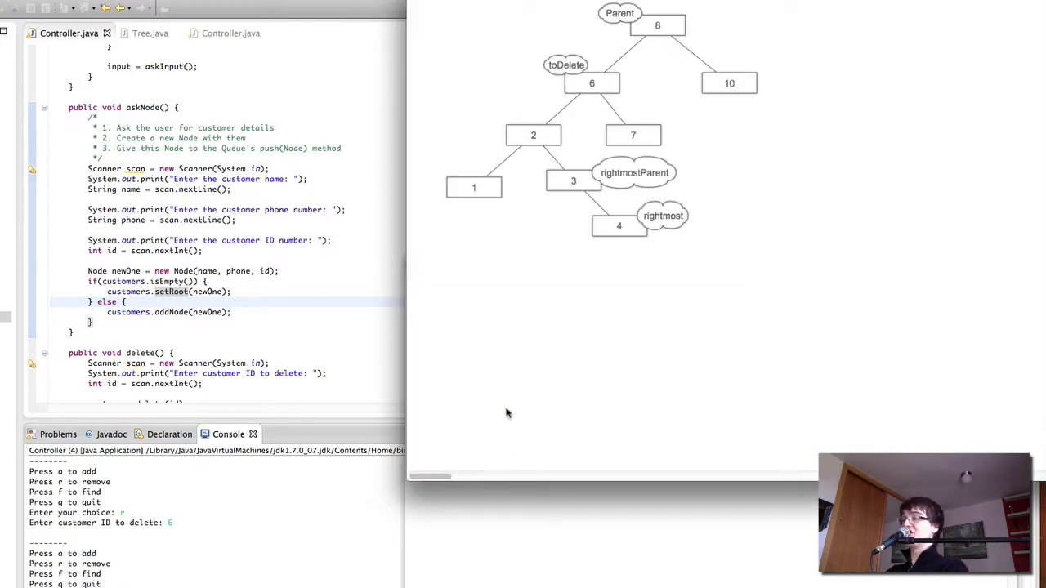
mouse_move(619, 333)
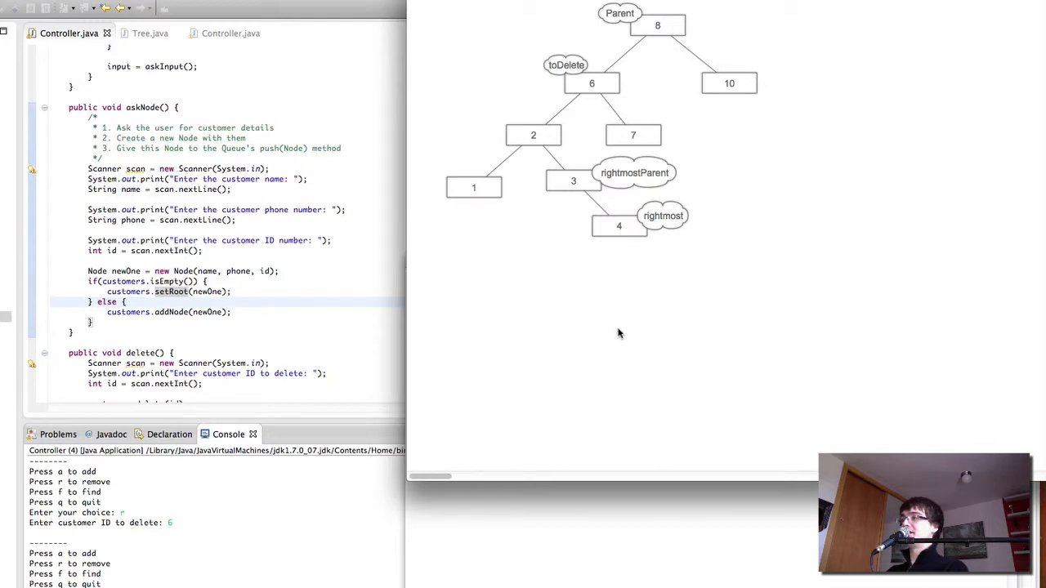
double_click(592, 83)
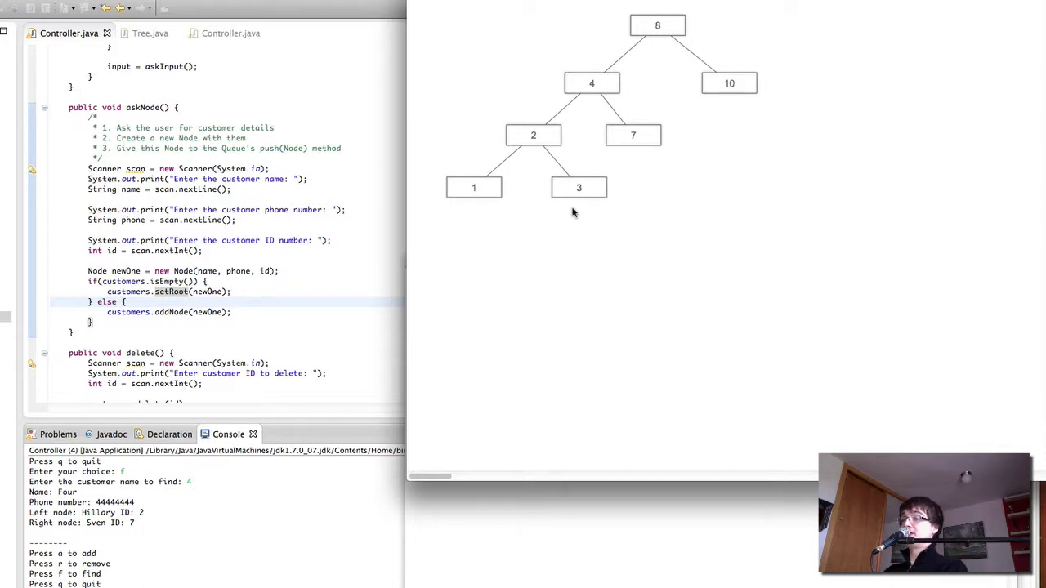
mouse_move(196, 469)
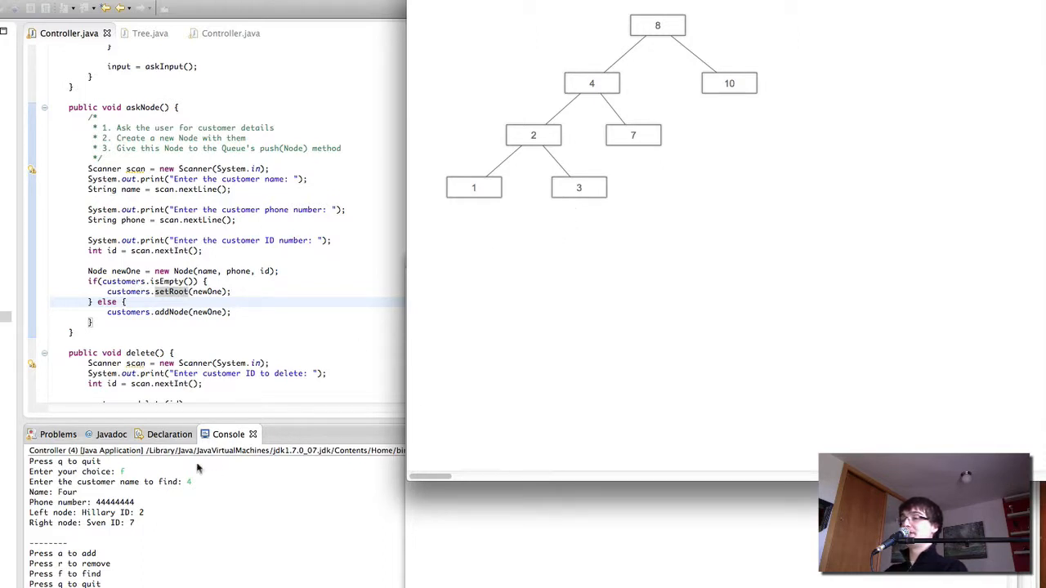
mouse_move(591, 106)
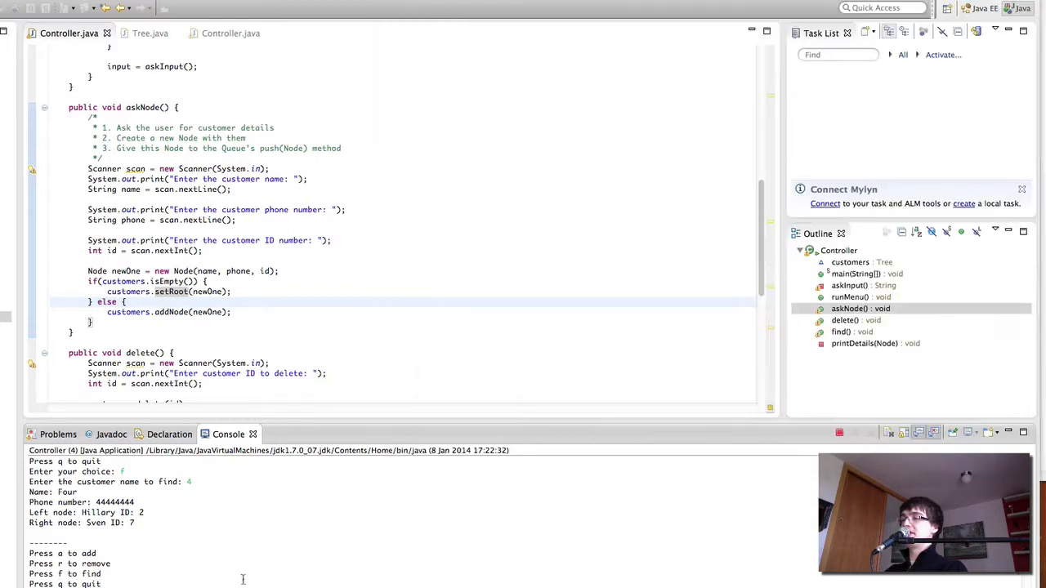
Remove root customer 8, then find 7 to confirm children Four and Ten
text(2)
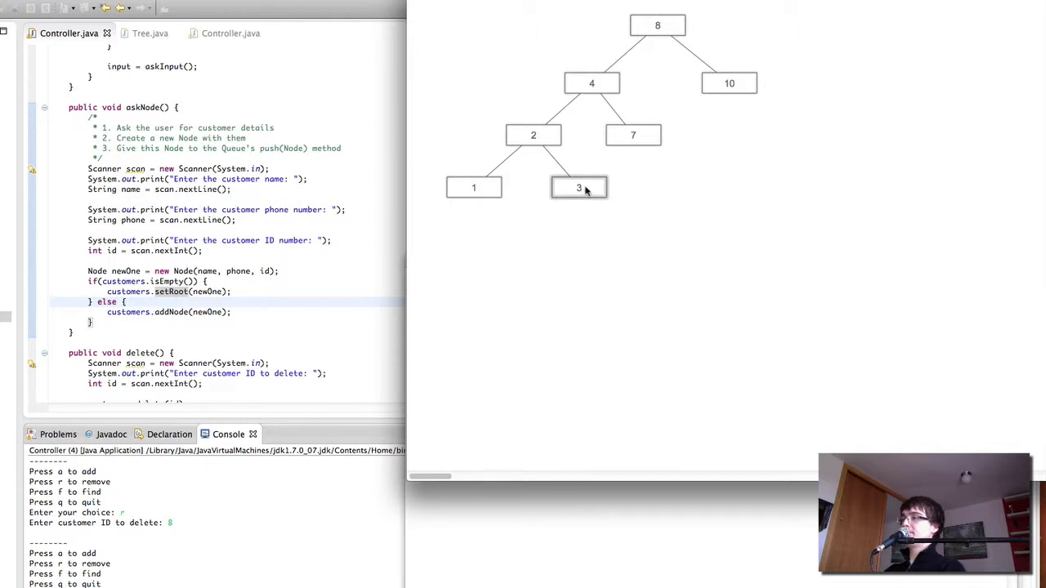
click(578, 188)
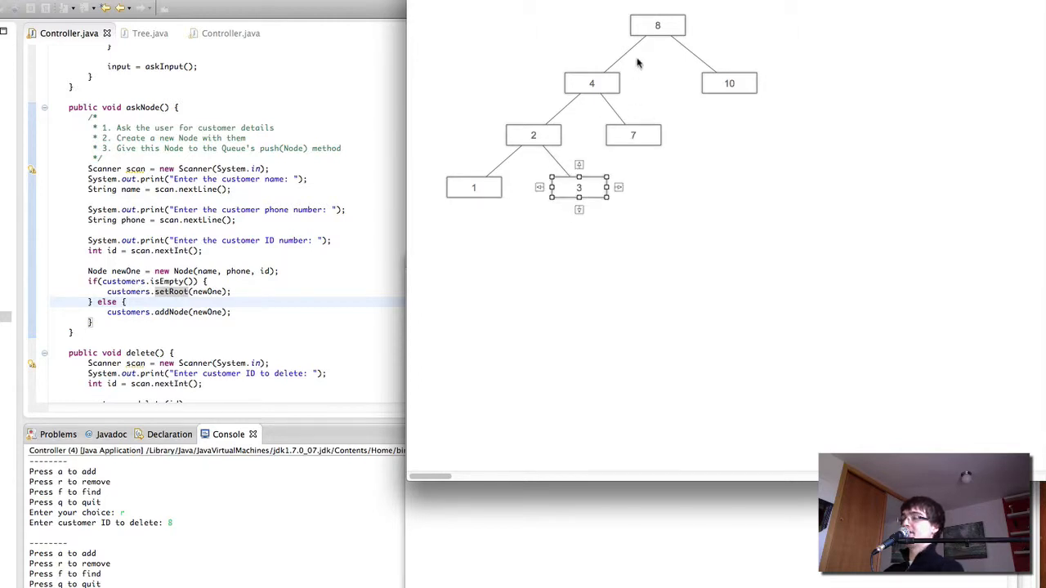
mouse_move(729, 186)
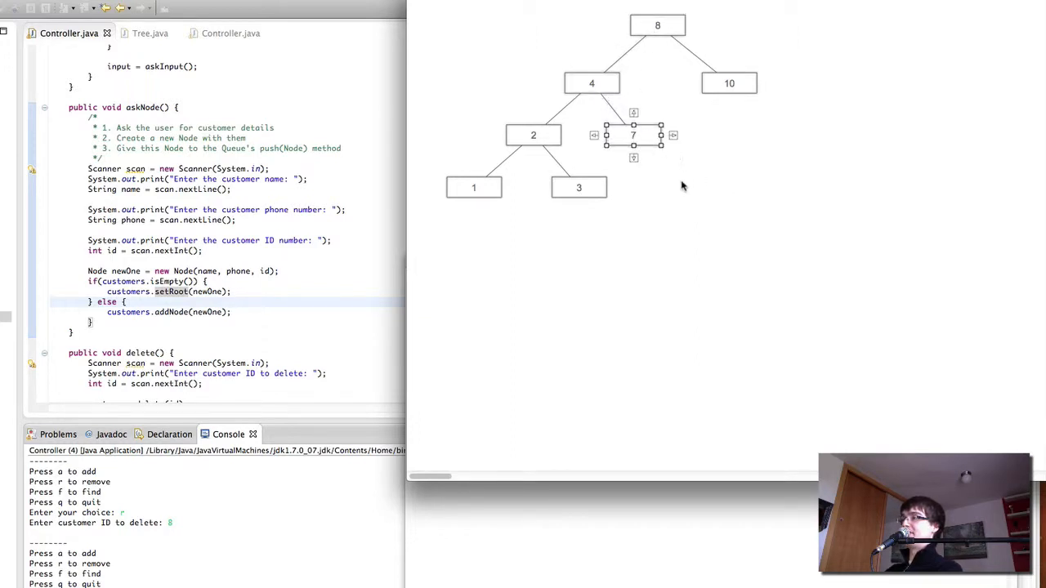
click(657, 25)
text(7)
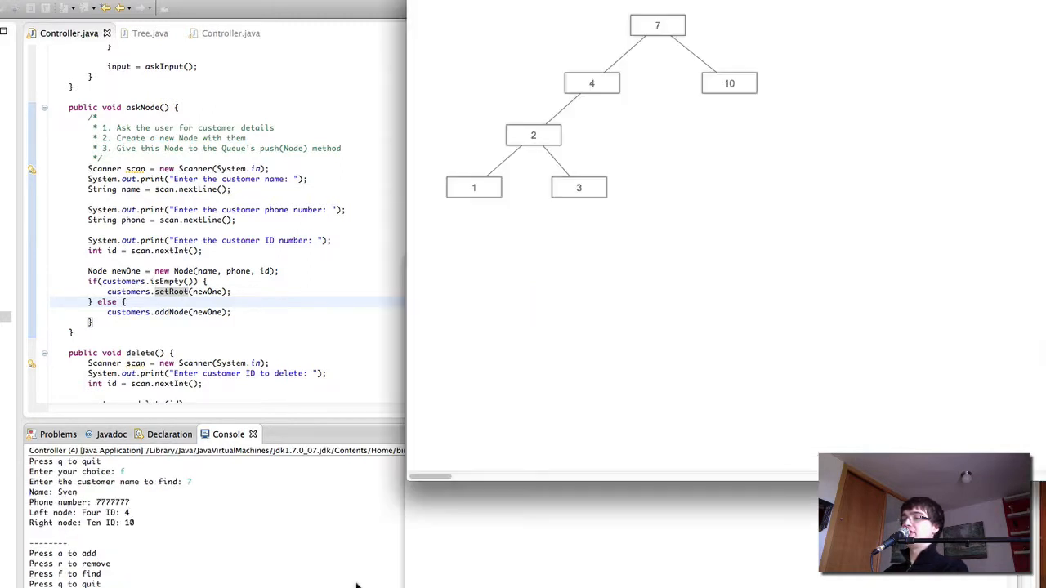
mouse_move(579, 319)
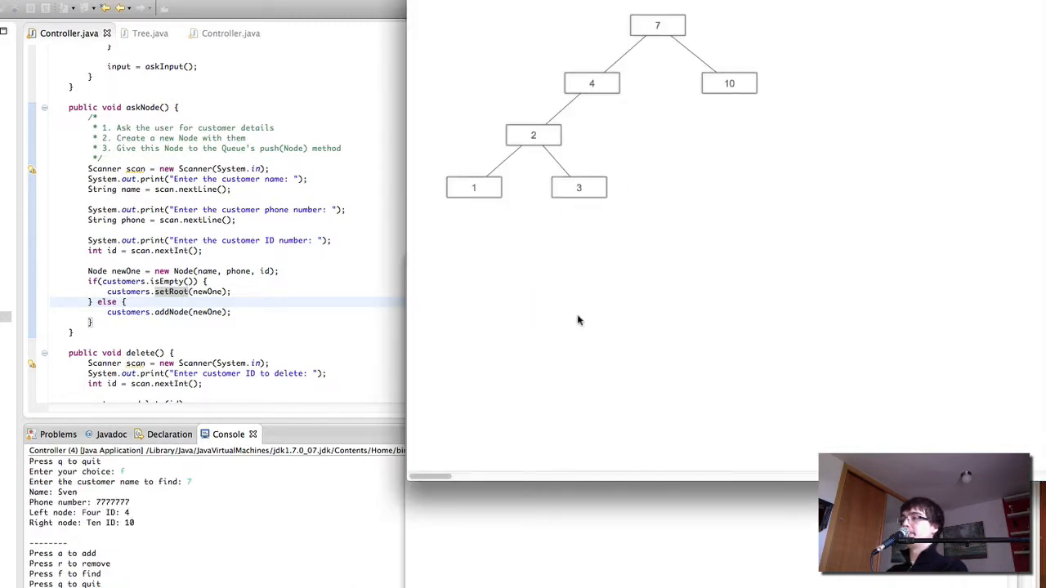
mouse_move(272, 545)
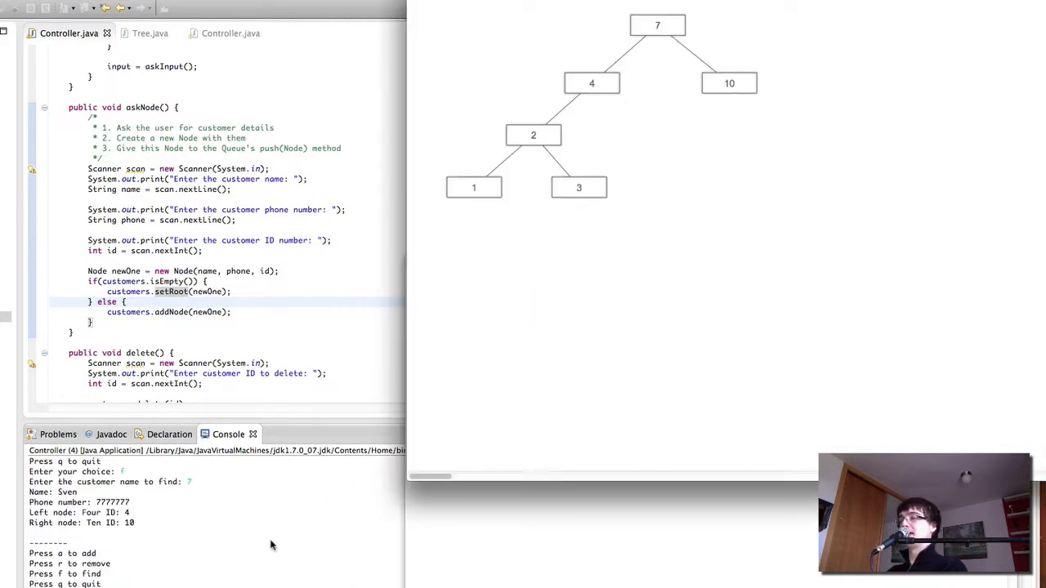